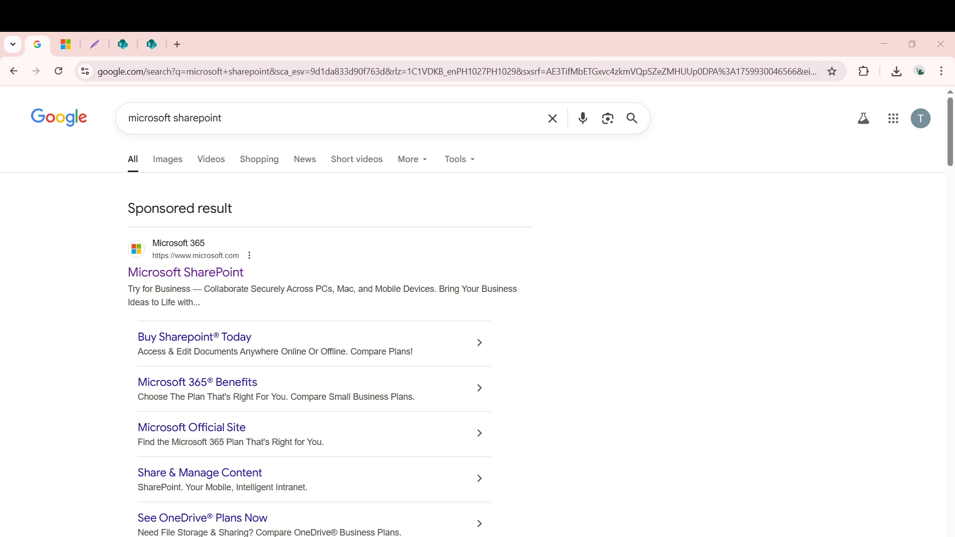
mouse_move(168, 159)
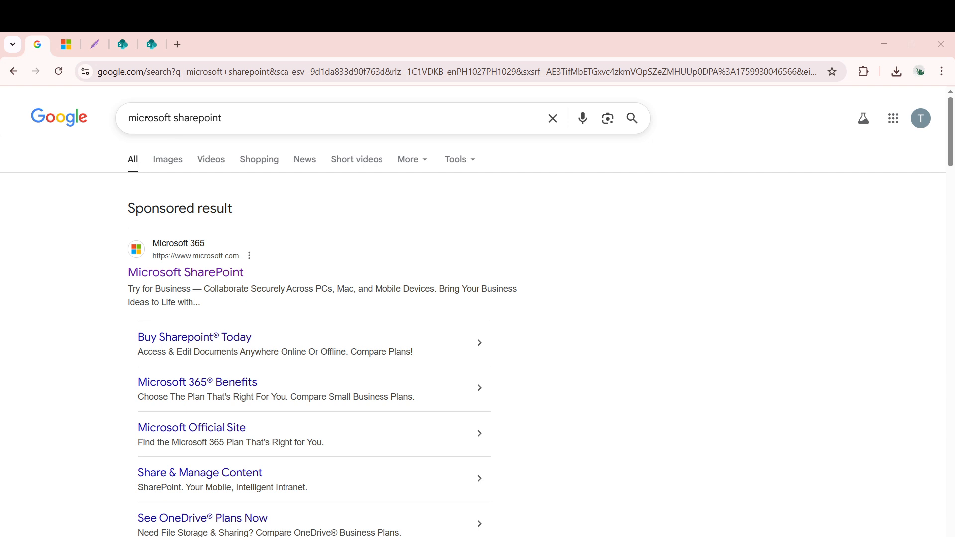
mouse_move(260, 139)
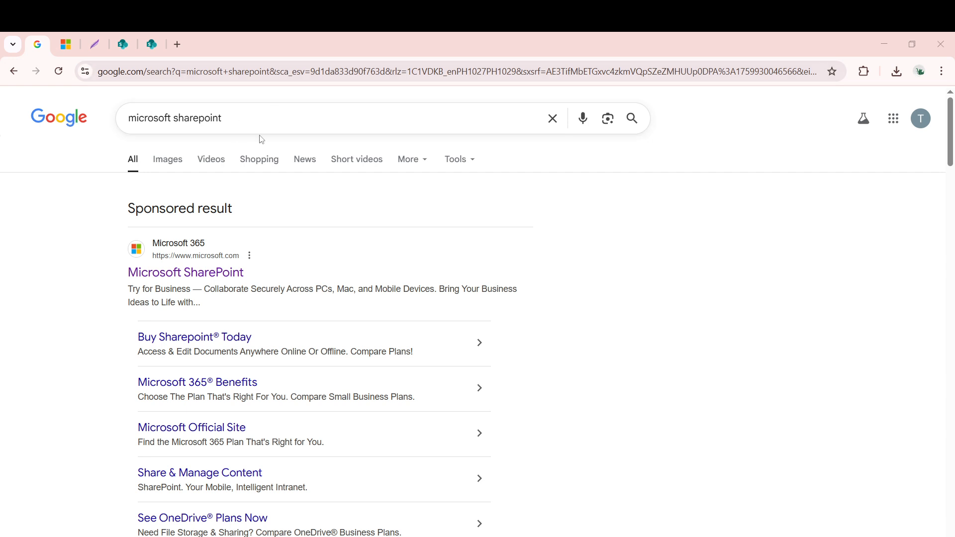
mouse_move(111, 146)
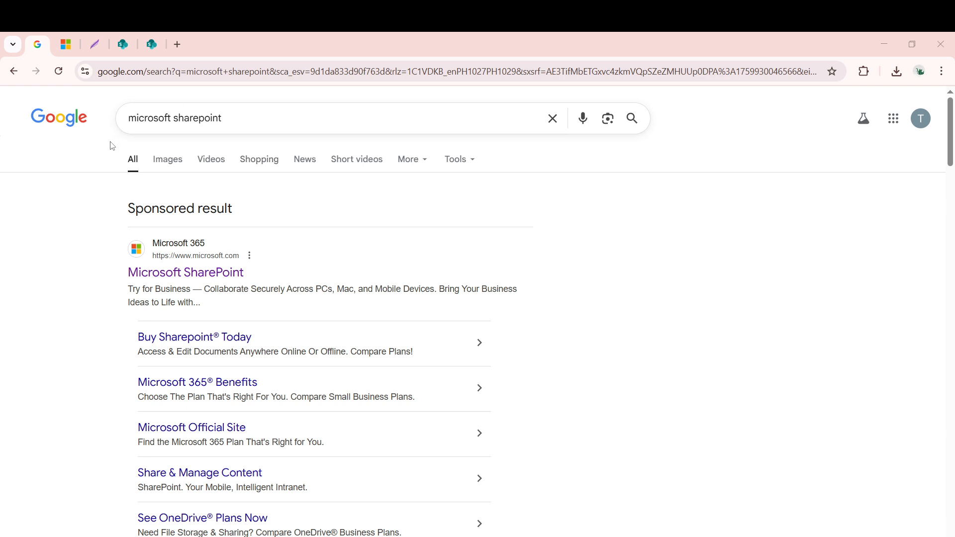
mouse_move(110, 147)
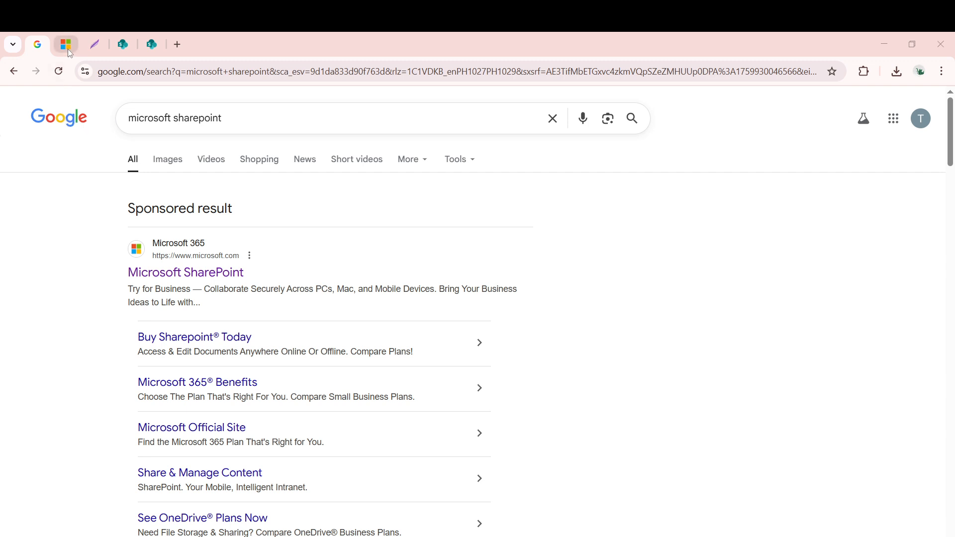
Step: Switch to the browser tab showing the Microsoft 365 SharePoint product page
click(185, 272)
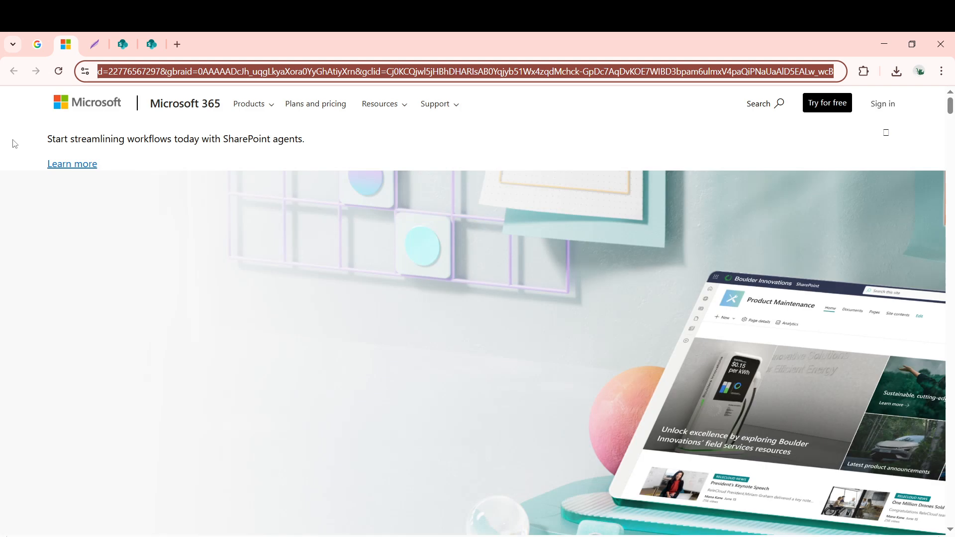
mouse_move(850, 117)
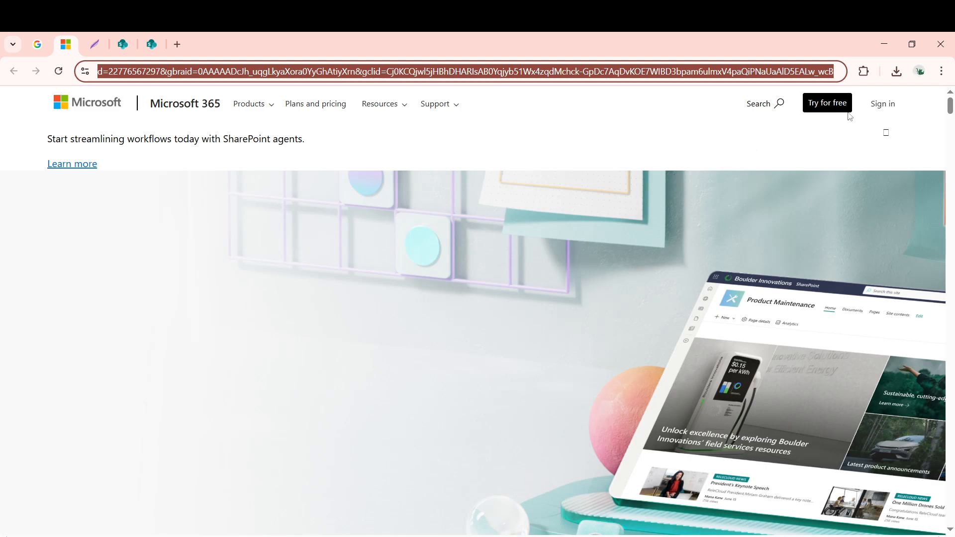
mouse_move(596, 84)
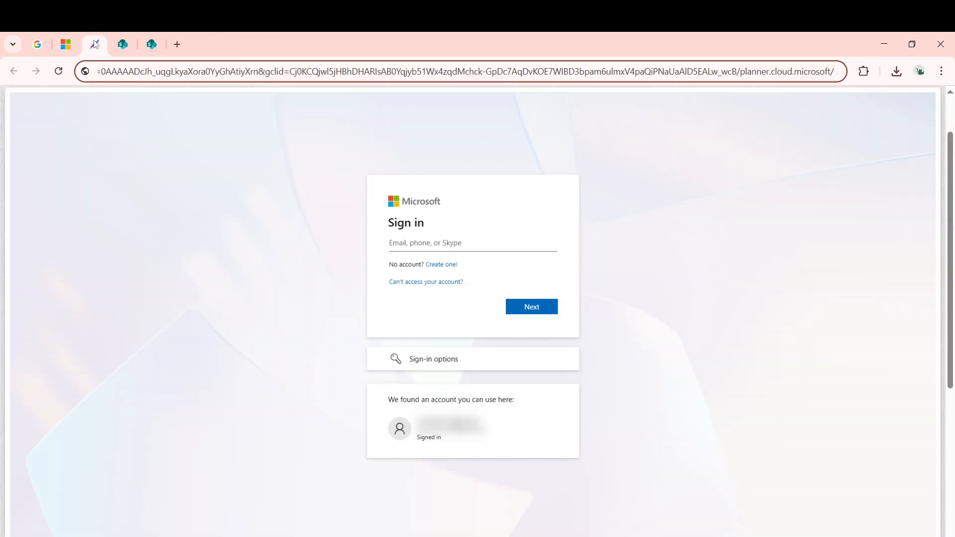
mouse_move(423, 328)
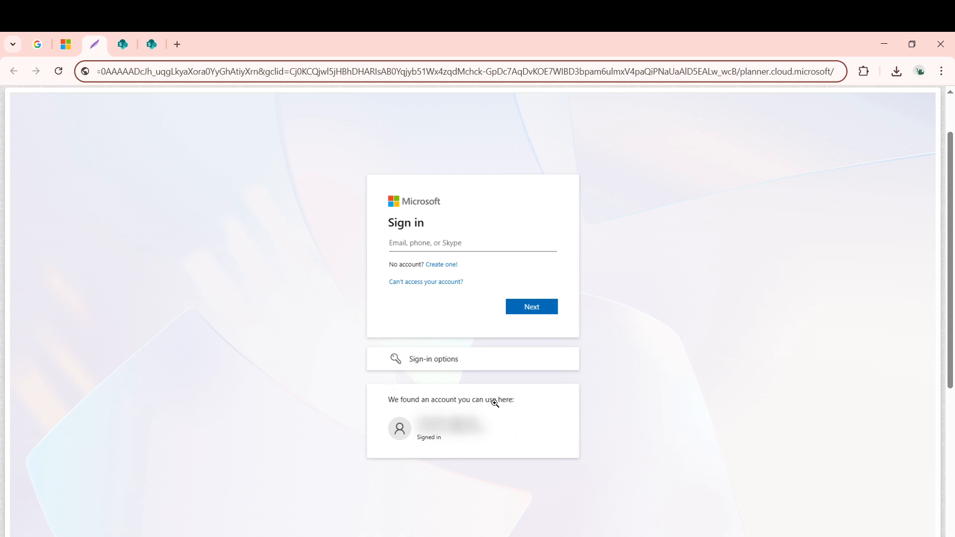
mouse_move(272, 287)
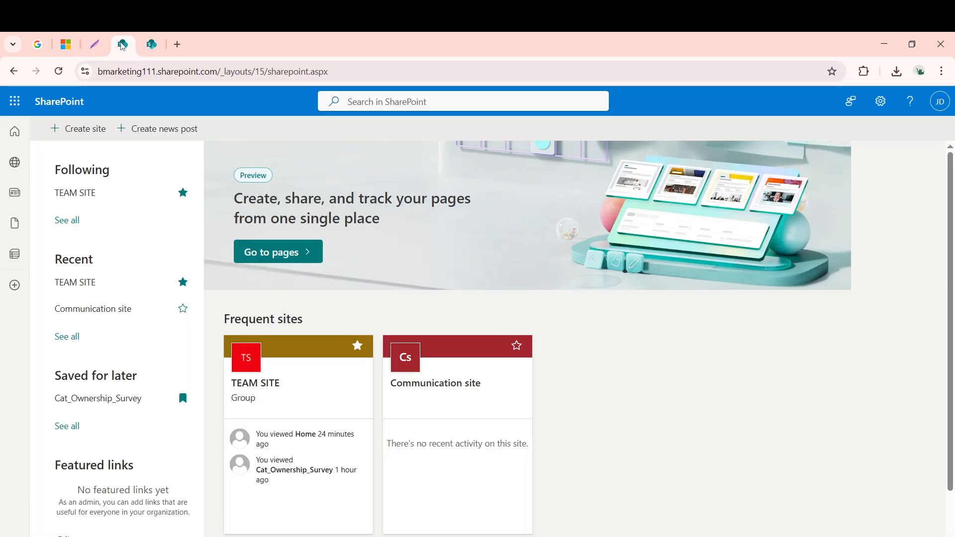
mouse_move(119, 111)
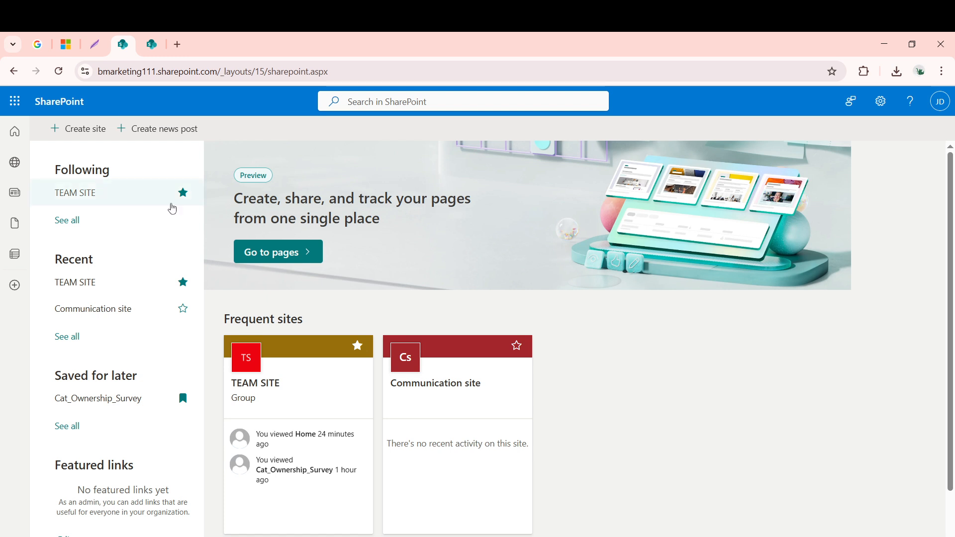
mouse_move(266, 456)
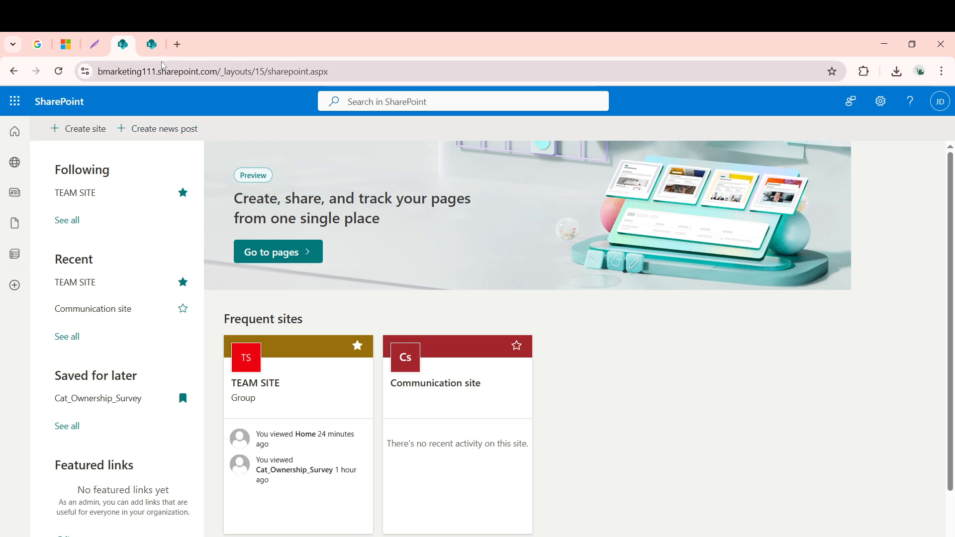
Step: Select the 'How to Delete a Site from SharePoint' video in TEAM SITE Documents and show more actions
click(75, 193)
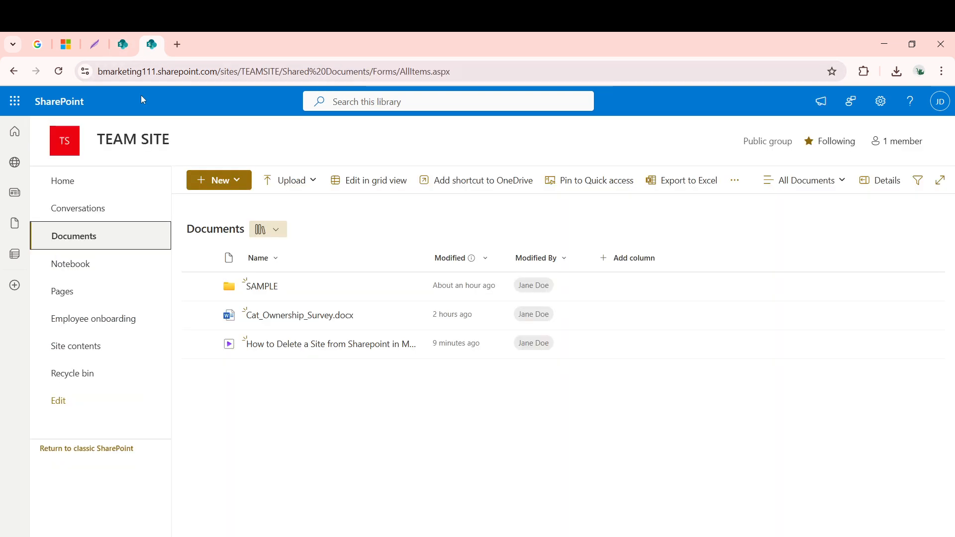
mouse_move(70, 264)
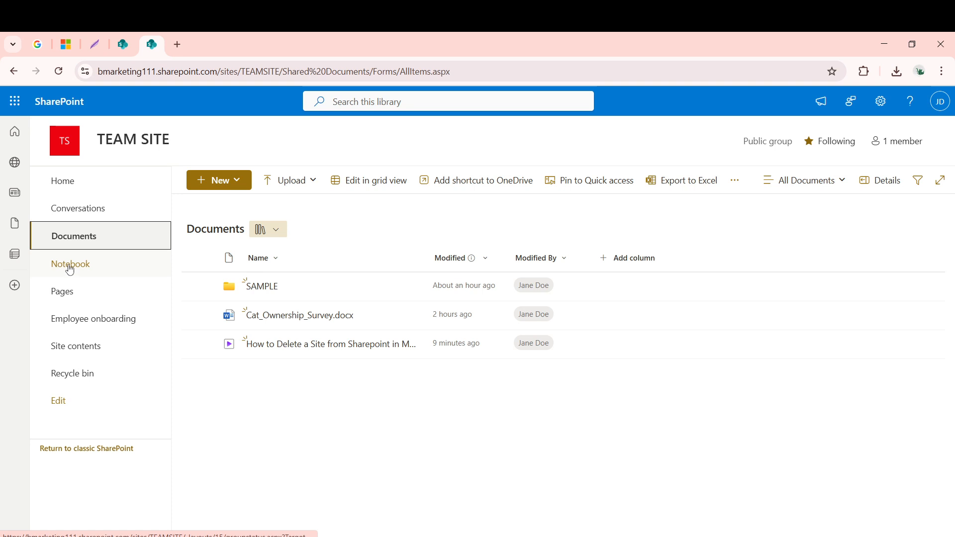
mouse_move(77, 208)
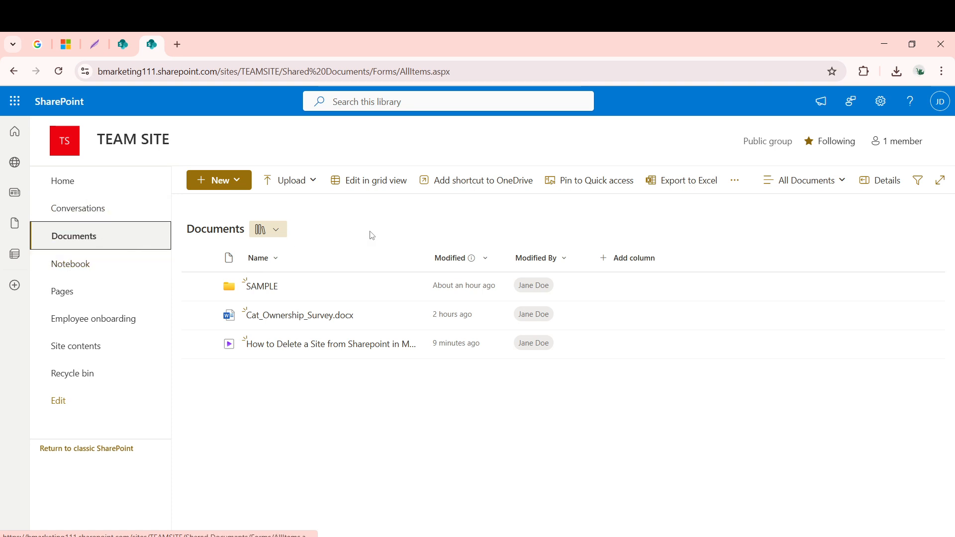
mouse_move(379, 195)
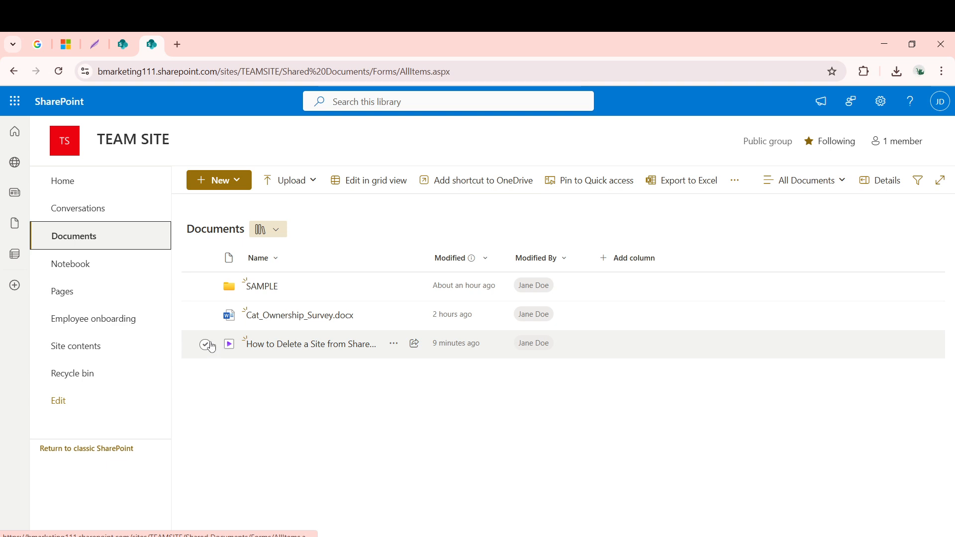
click(206, 345)
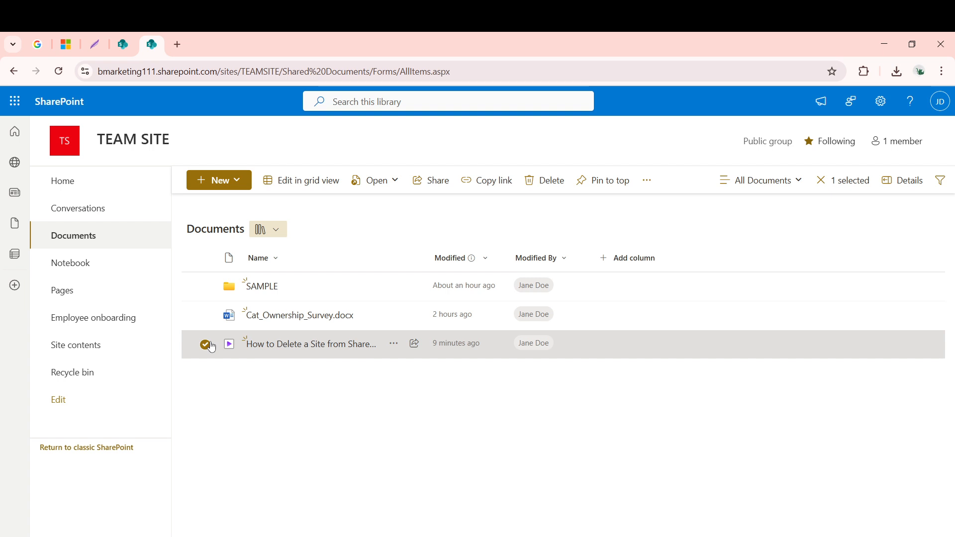
mouse_move(599, 216)
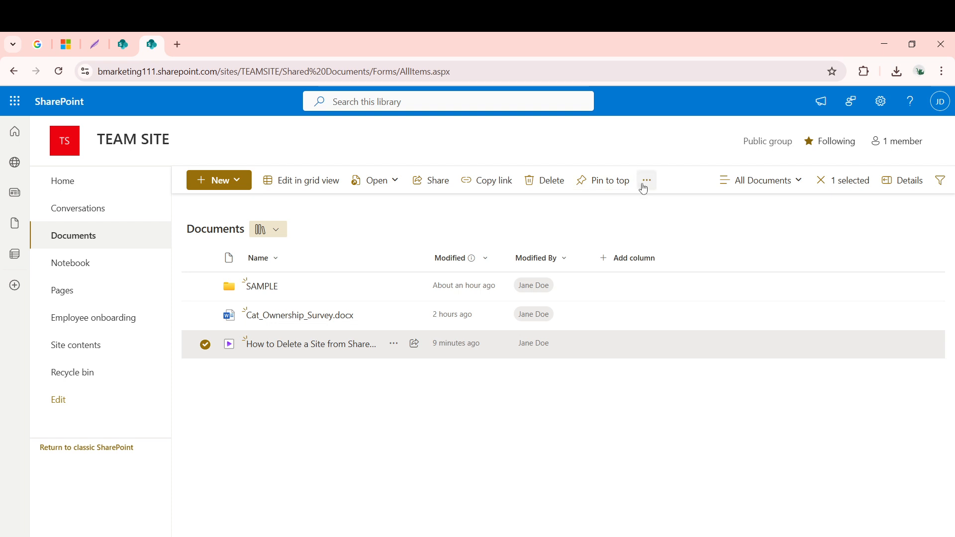
mouse_move(646, 180)
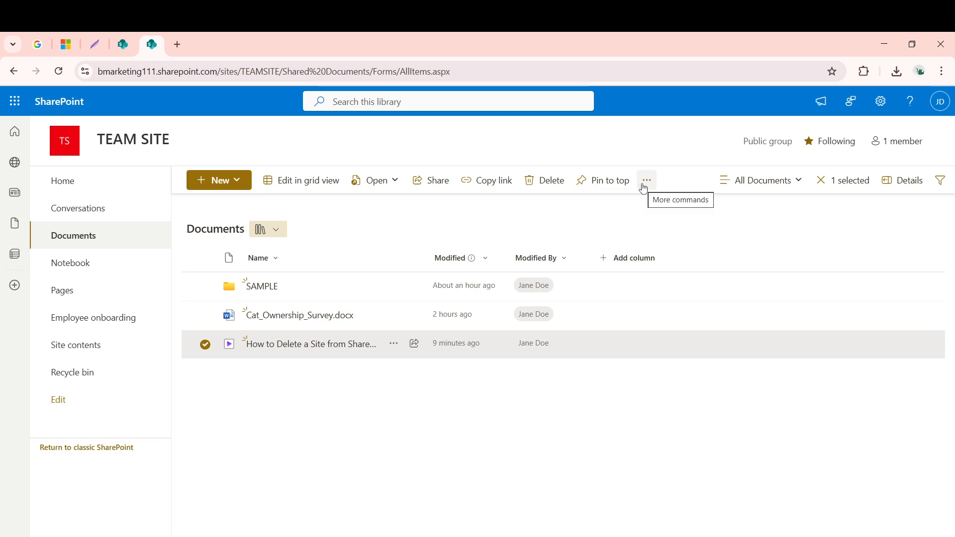
mouse_move(376, 180)
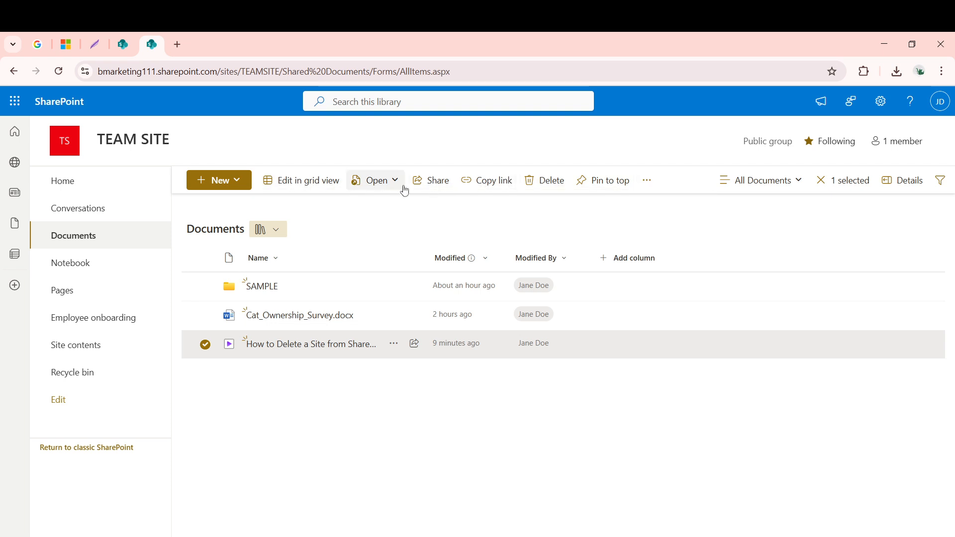
mouse_move(646, 180)
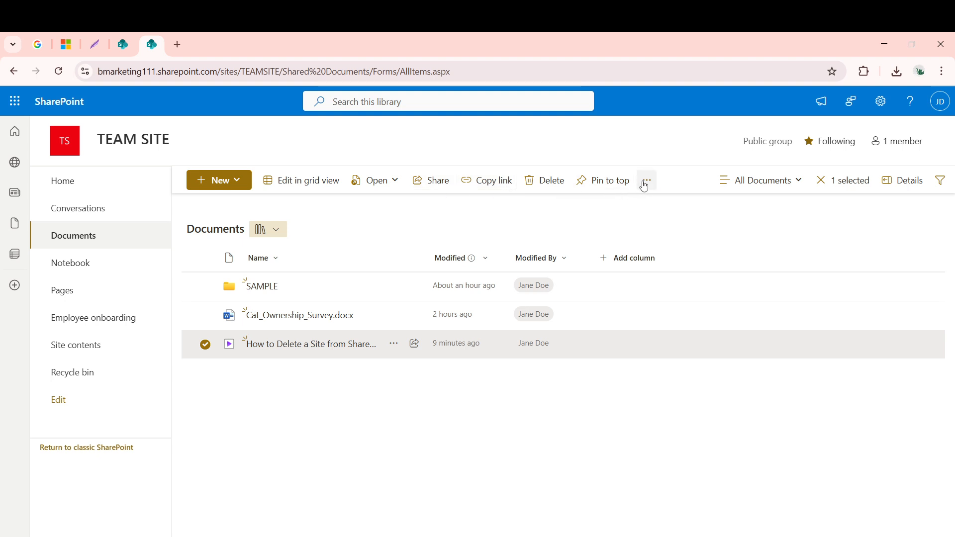
mouse_move(645, 181)
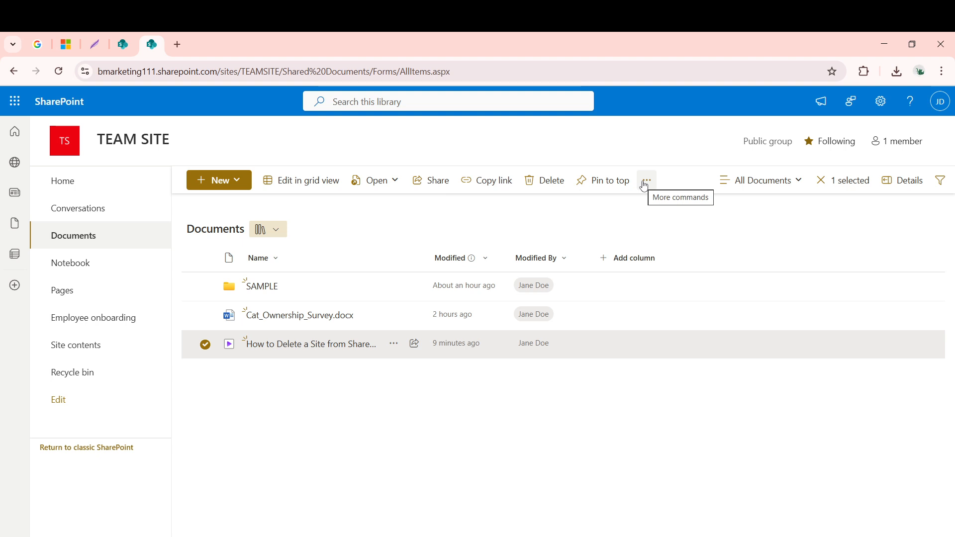
click(646, 180)
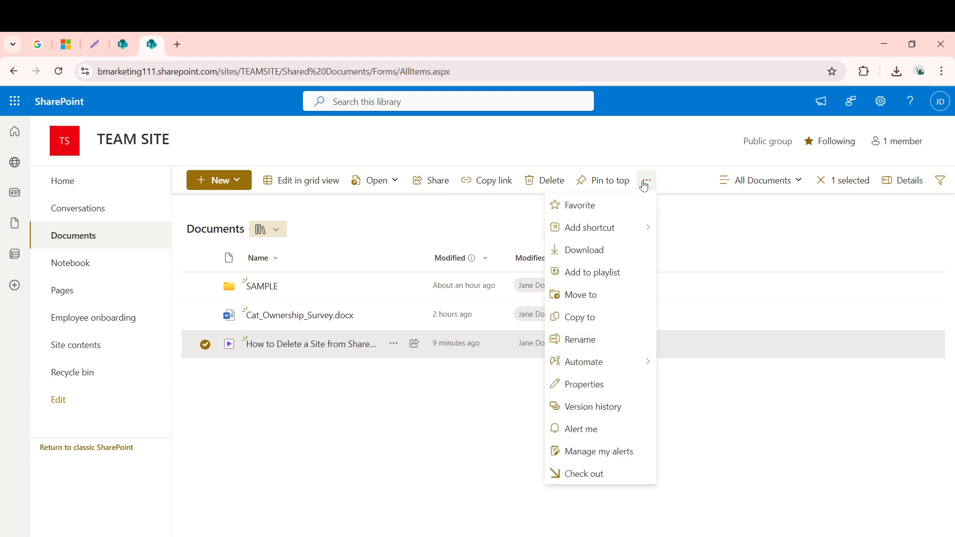
mouse_move(574, 317)
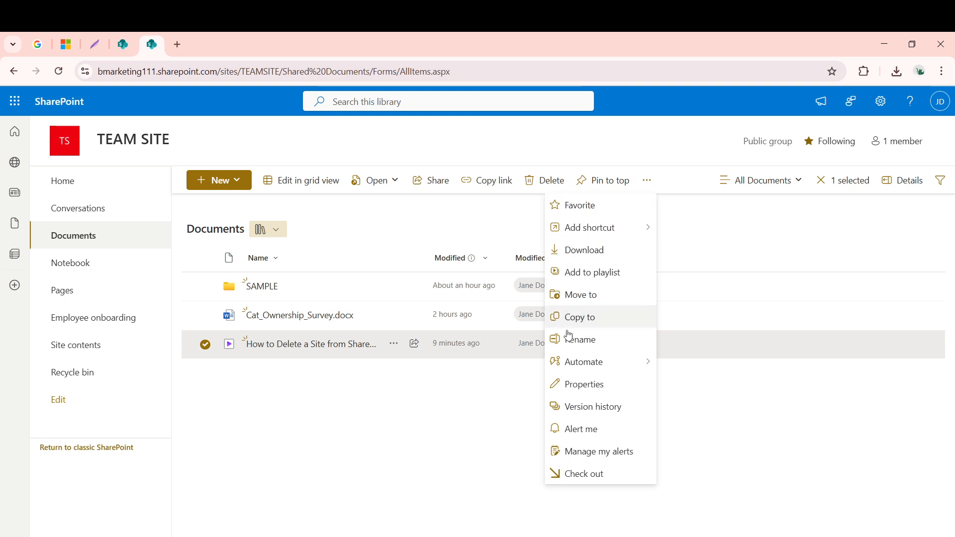
mouse_move(585, 451)
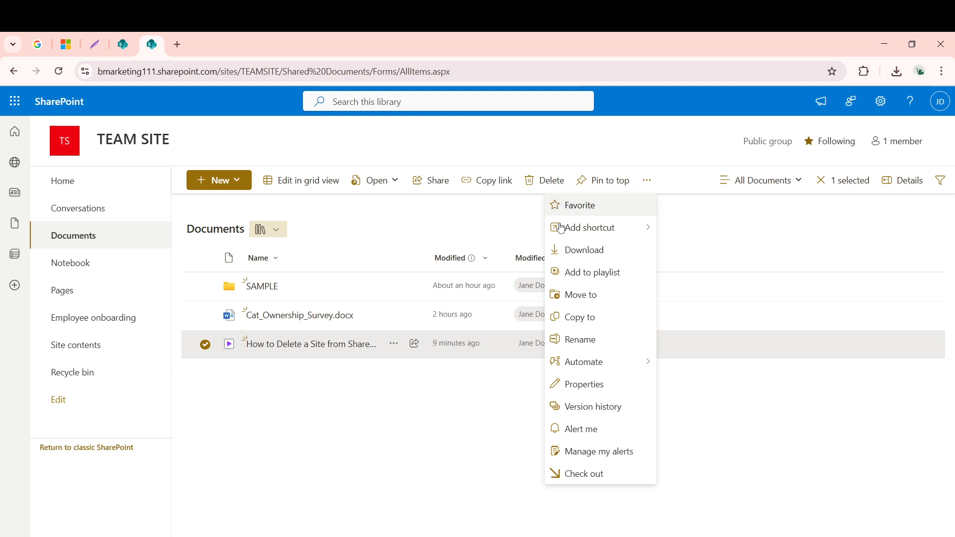
mouse_move(590, 453)
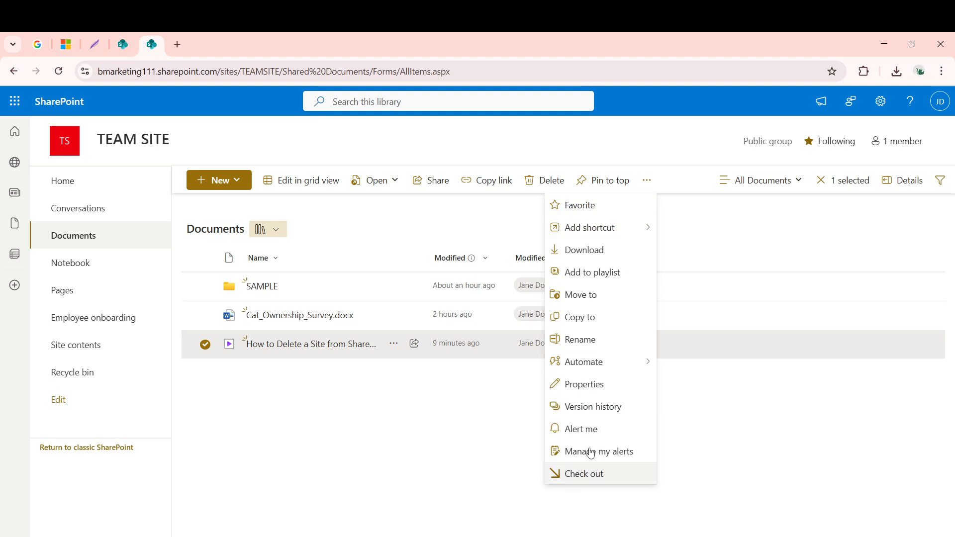
mouse_move(588, 250)
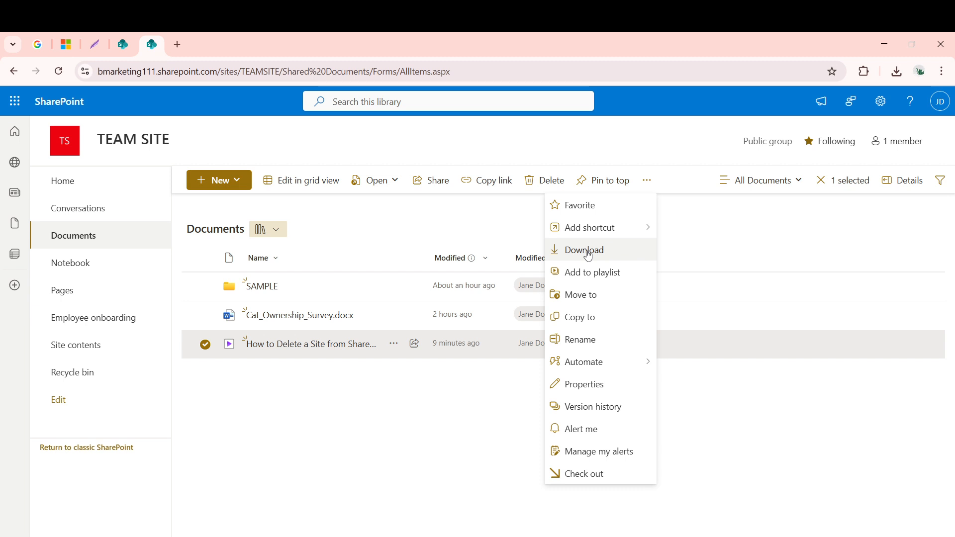
Step: Choose Download from the More commands list for the selected video
click(587, 256)
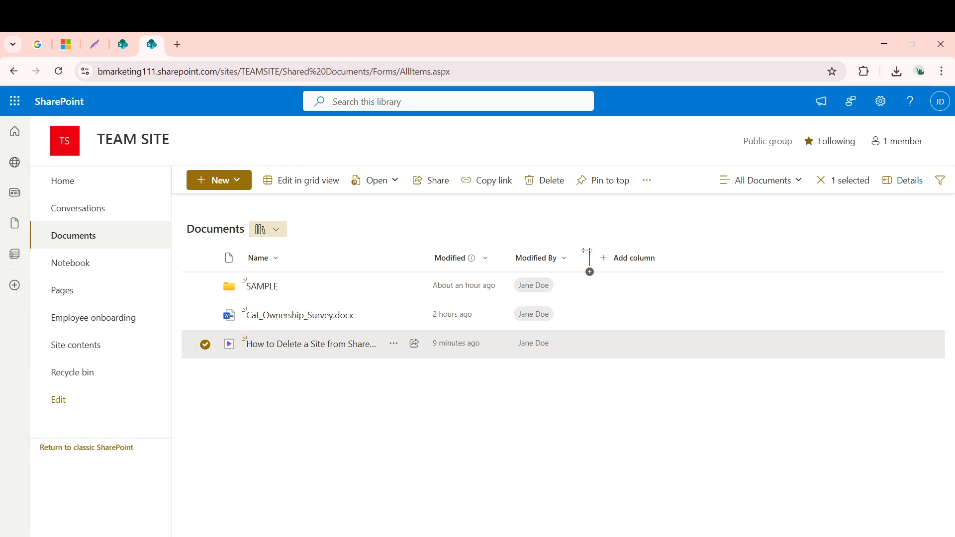
mouse_move(587, 253)
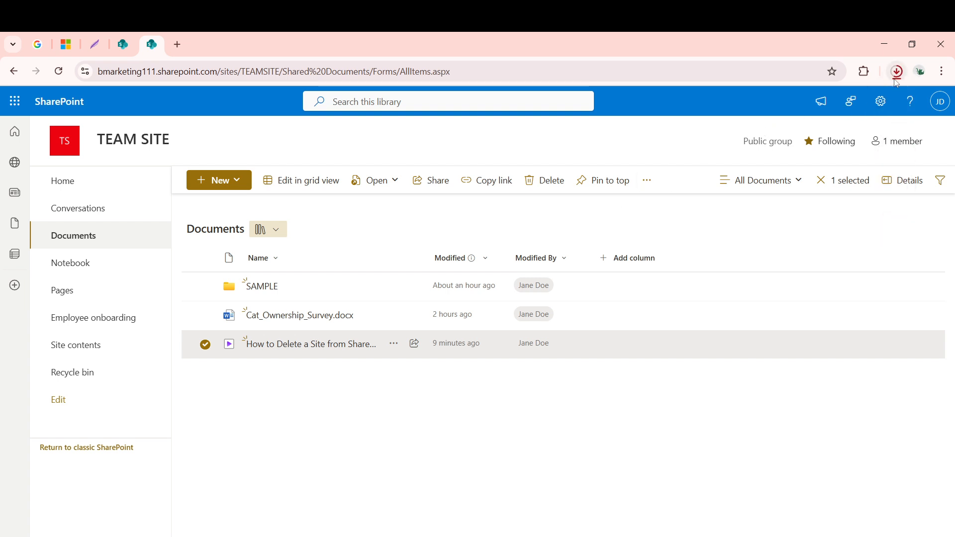
Step: Show Chrome's downloads panel to confirm the 7.0 MB video finished downloading
click(895, 71)
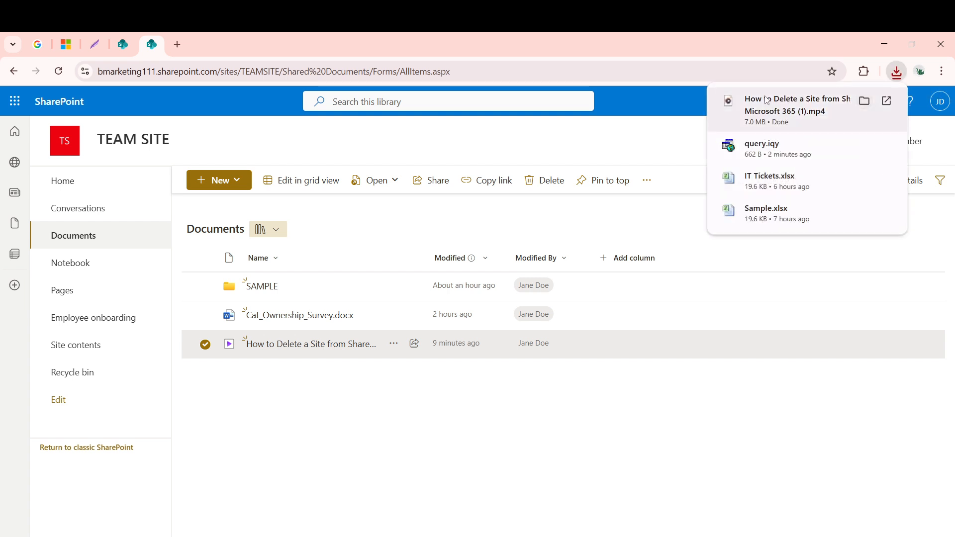
mouse_move(844, 113)
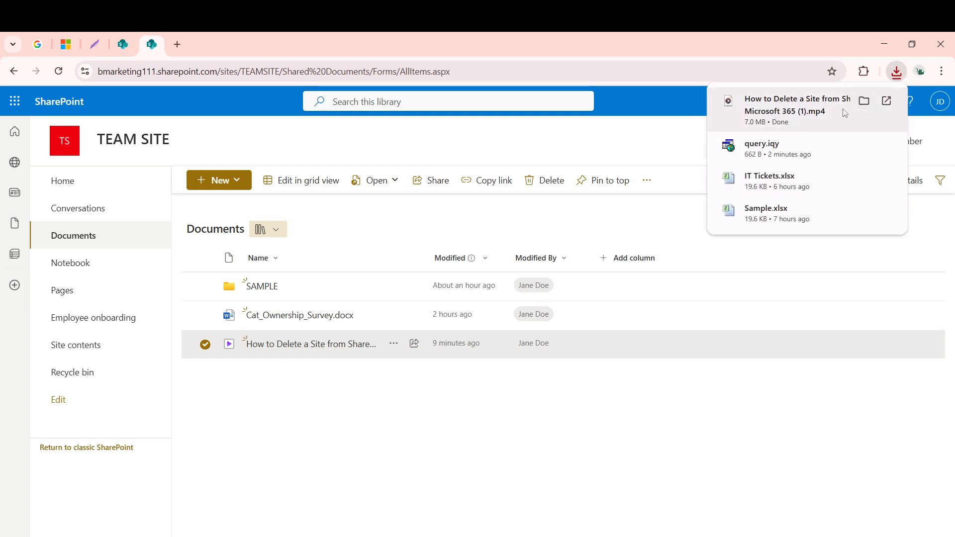
mouse_move(755, 114)
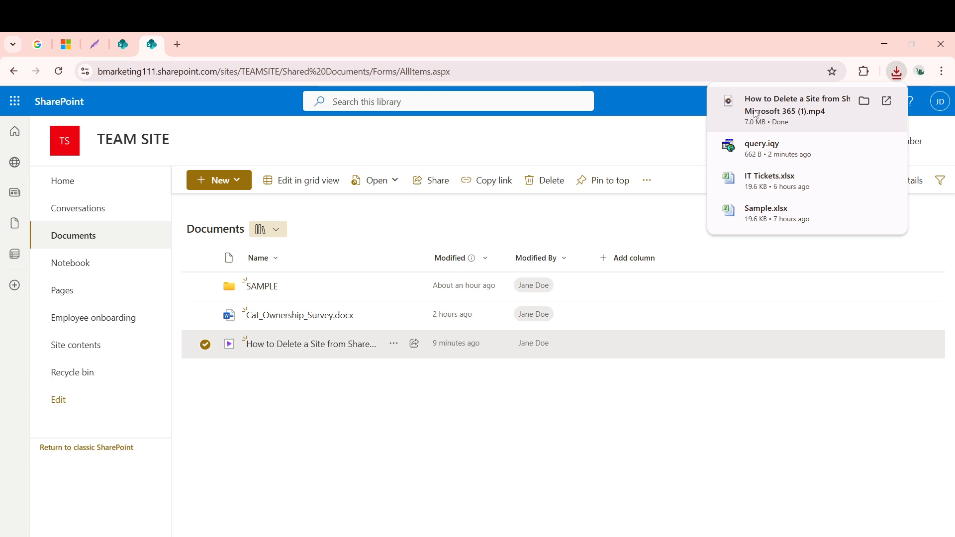
mouse_move(804, 119)
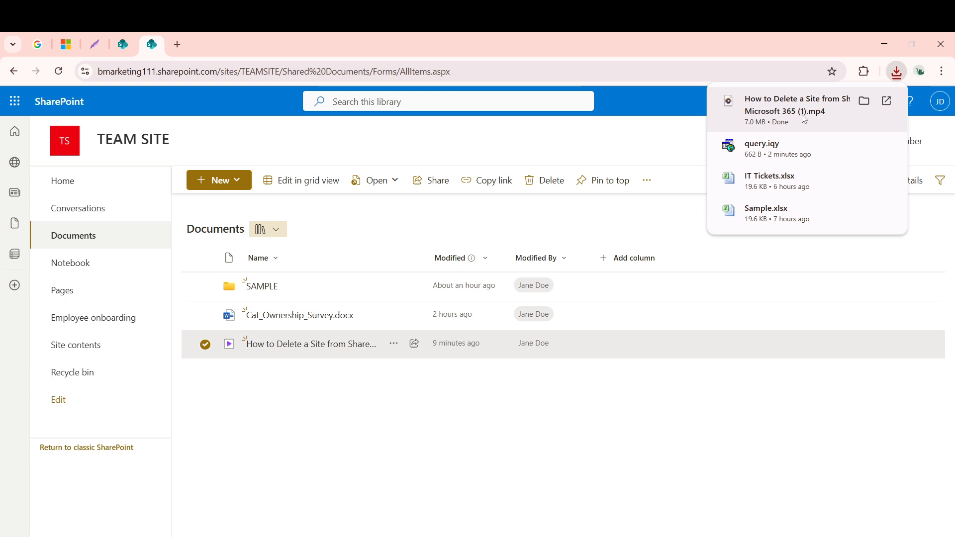